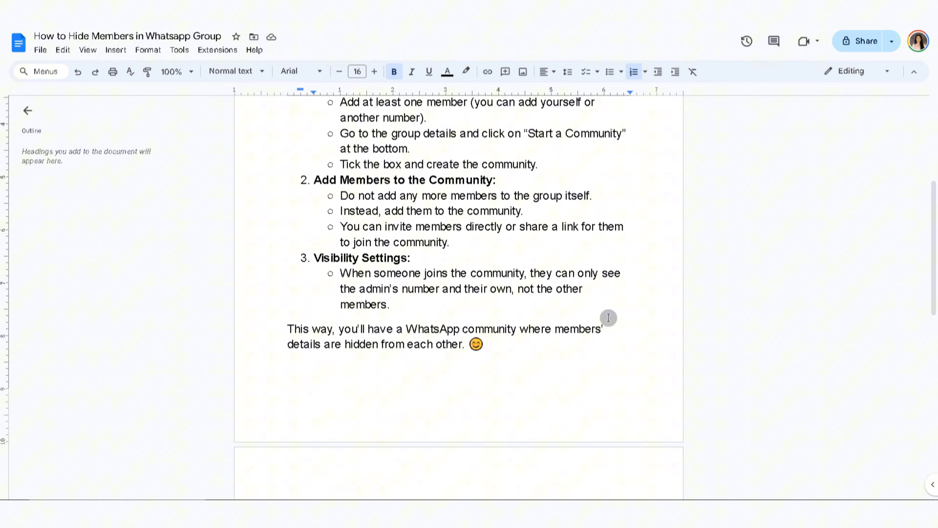
{"action": "scroll", "scroll_direction": "down", "scroll_amount": 3}
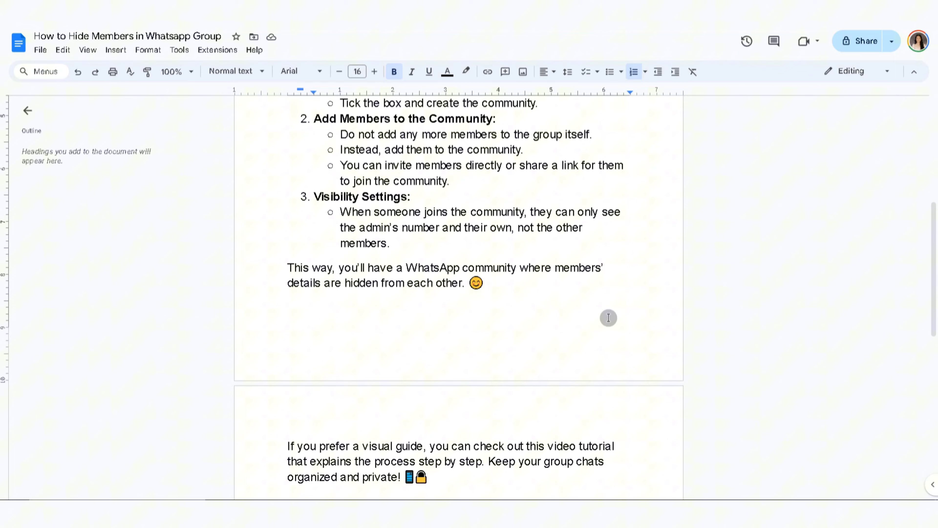
{"action": "mouse_move", "coordinate": [615, 318]}
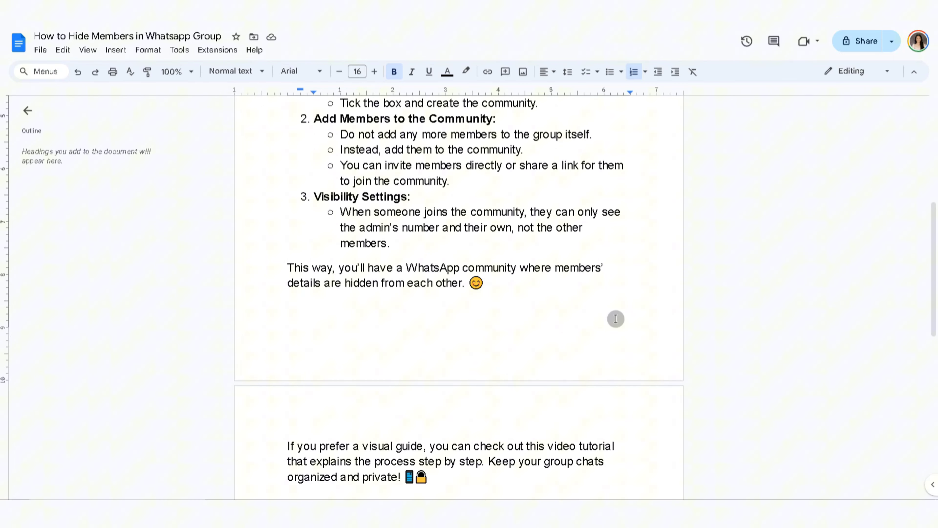